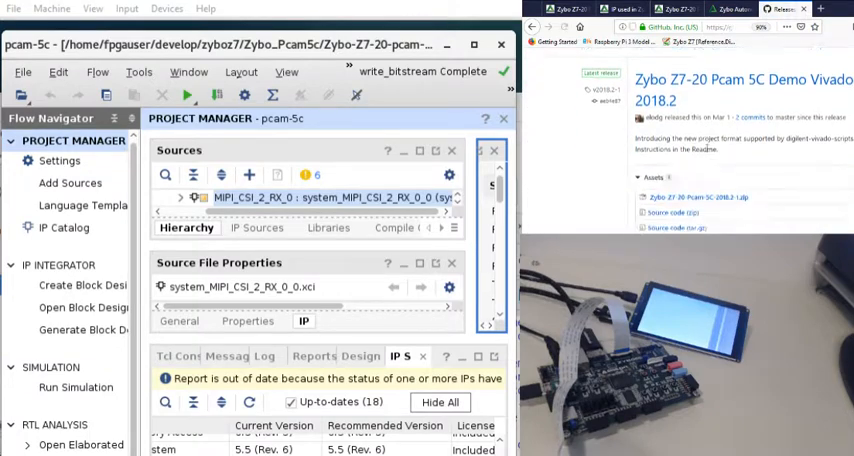
- Scroll through the 2018.2 and 2017.4 release assets on the GitHub Releases page
scroll("up", 3)
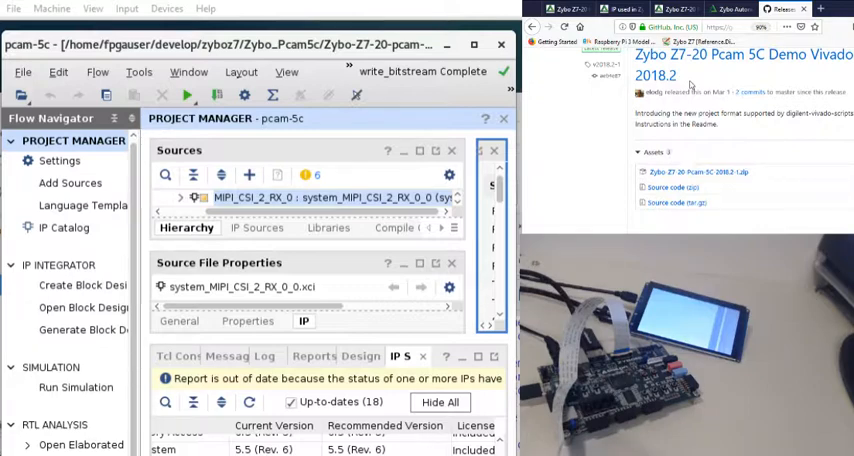
scroll("down", 3)
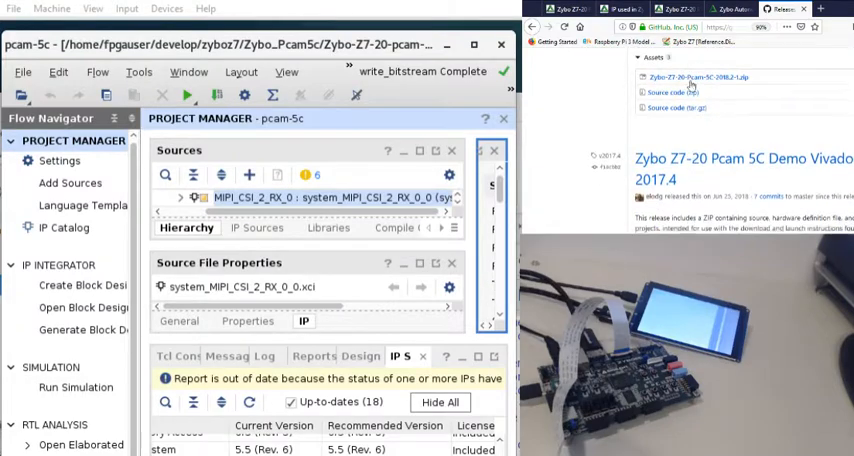
scroll("down", 3)
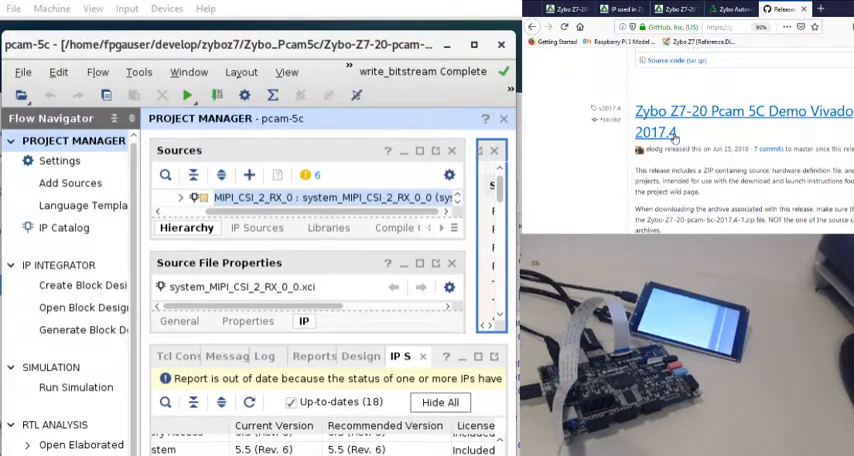
scroll("down", 3)
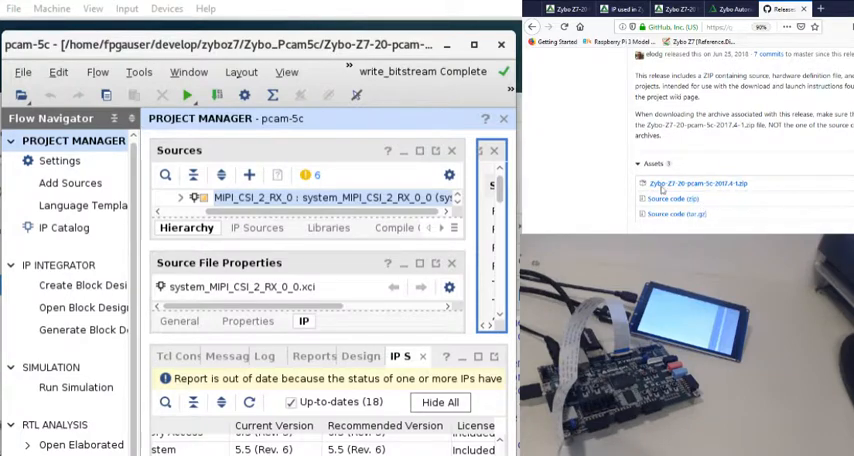
scroll("up", 3)
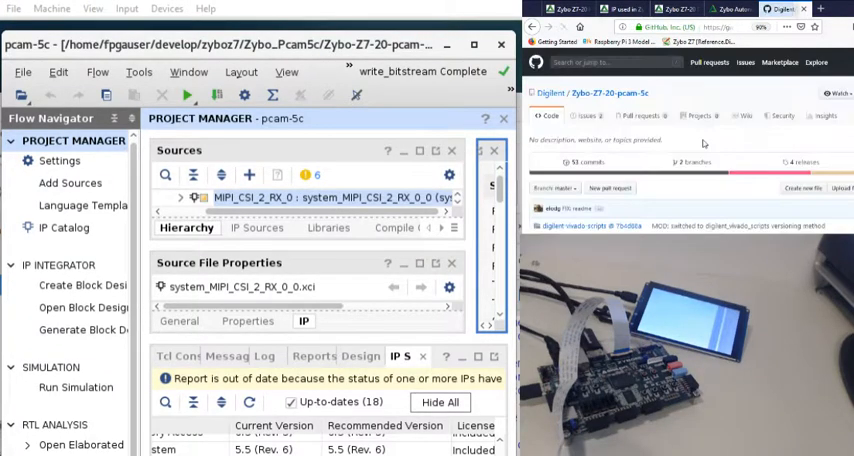
scroll("down", 3)
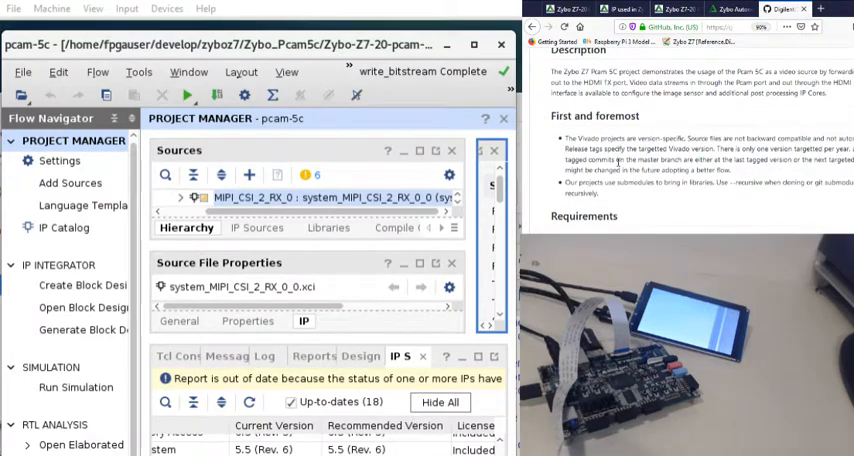
scroll("down", 3)
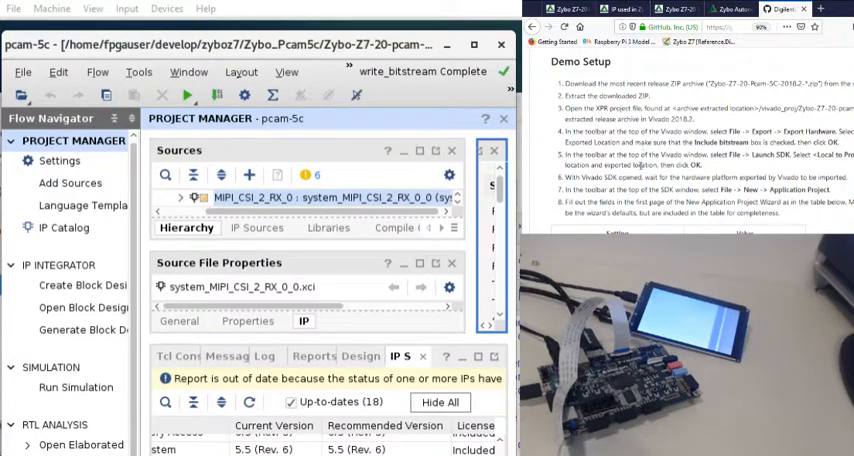
scroll("up", 3)
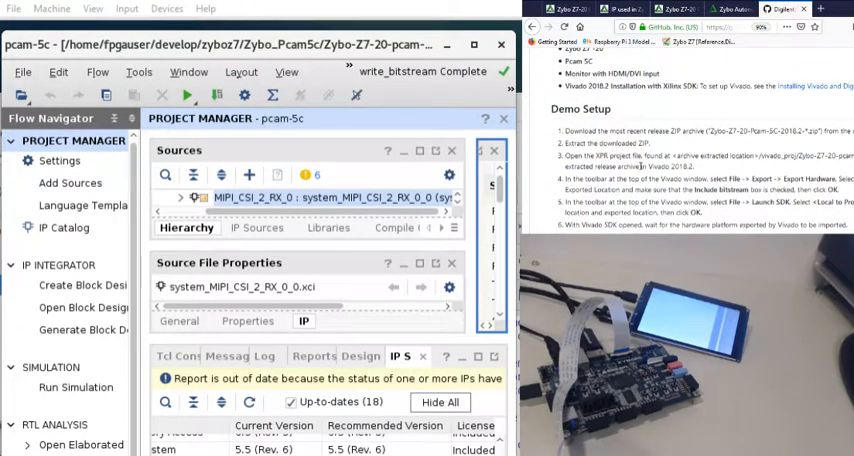
scroll("down", 3)
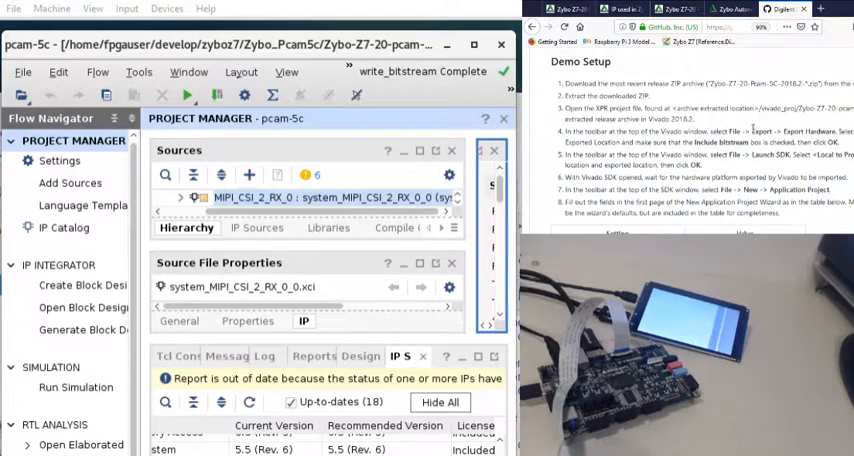
scroll("up", 3)
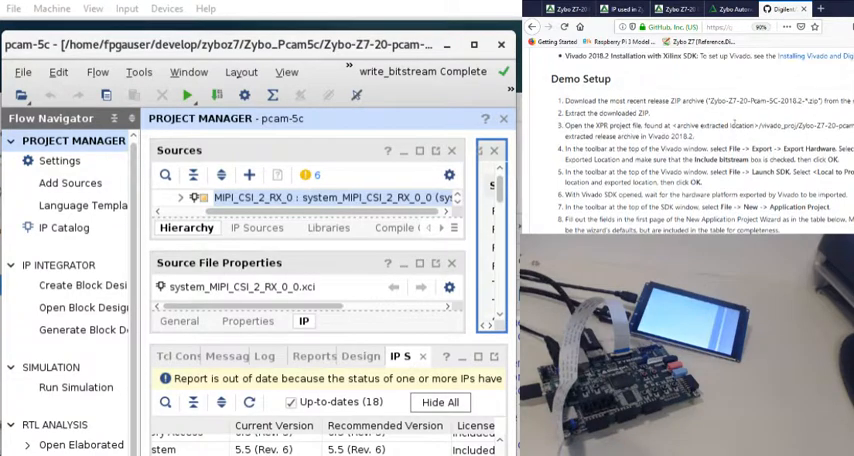
scroll("up", 3)
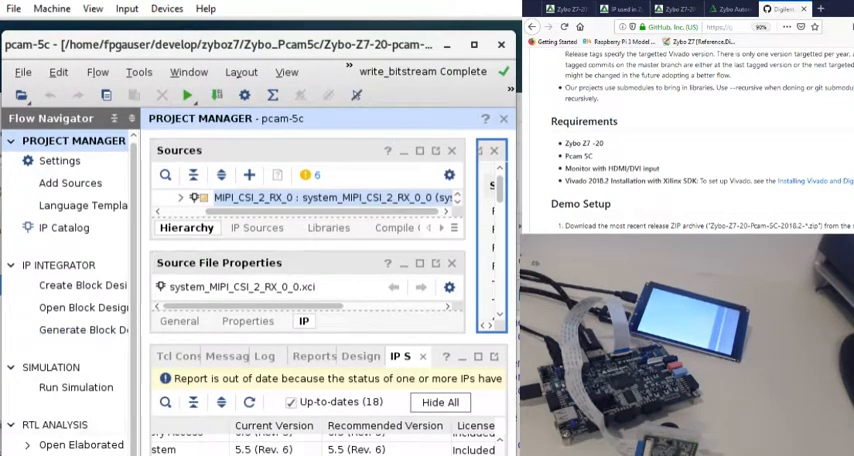
scroll("down", 3)
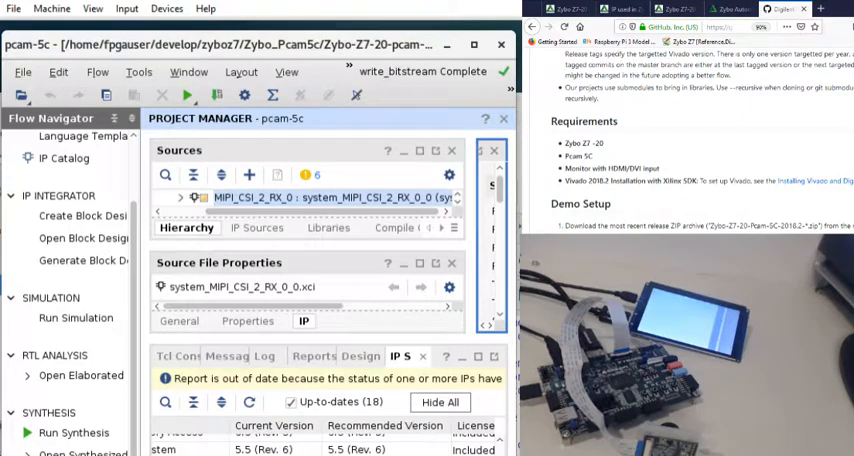
scroll("up", 3)
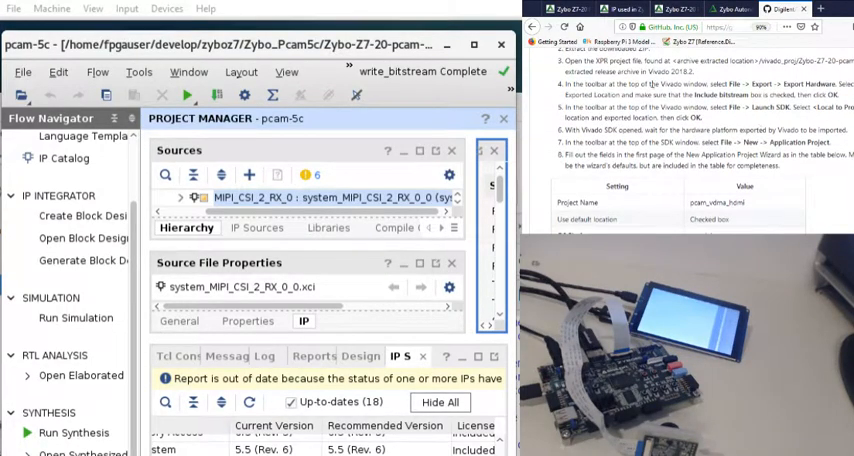
scroll("up", 3)
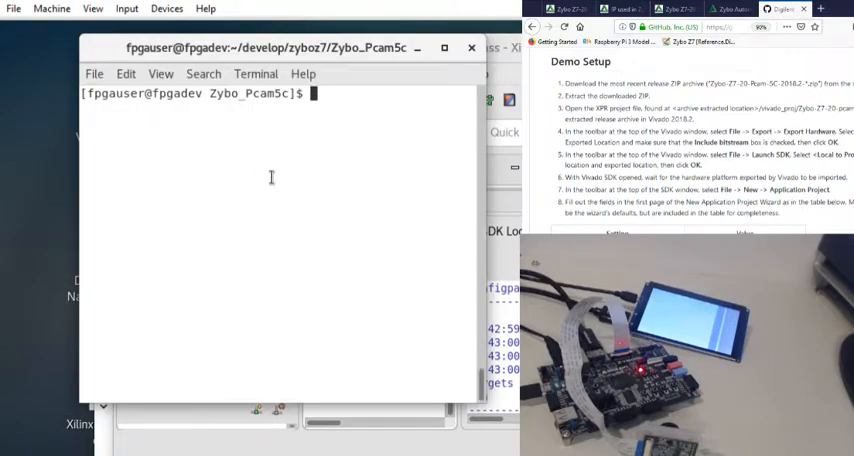
mouse_move(167, 9)
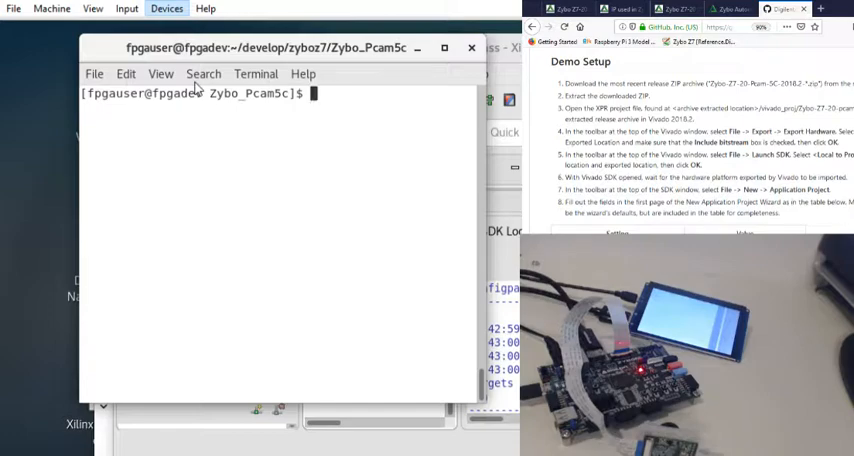
mouse_move(414, 148)
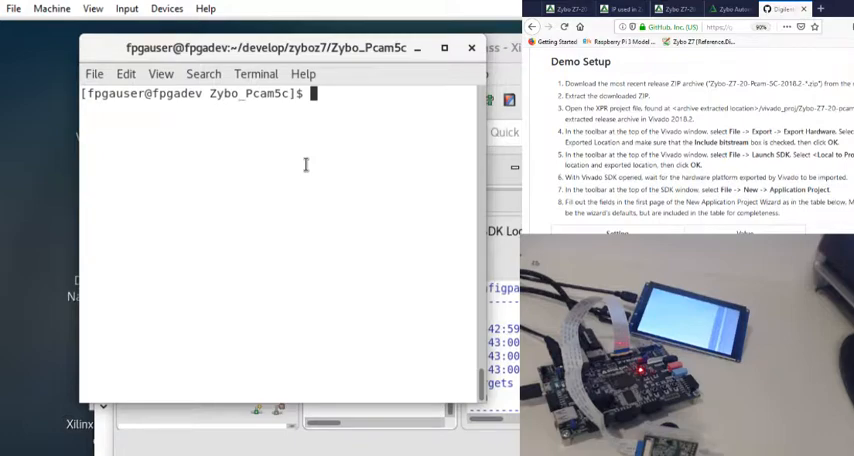
- Run sudo minicom from a terminal in the Zybo_Pcam5c folder
type("sudo minicom")
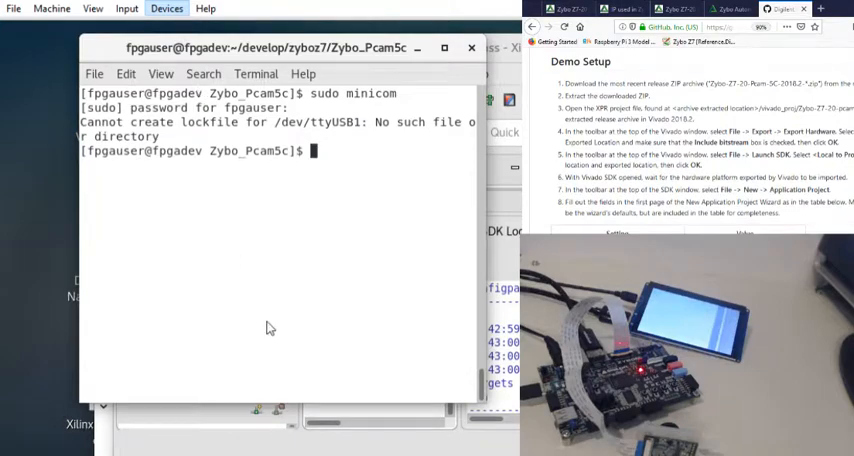
- Rerun sudo minicom twice after the missing /dev/ttyUSB1 lockfile error
type("sudo minicom")
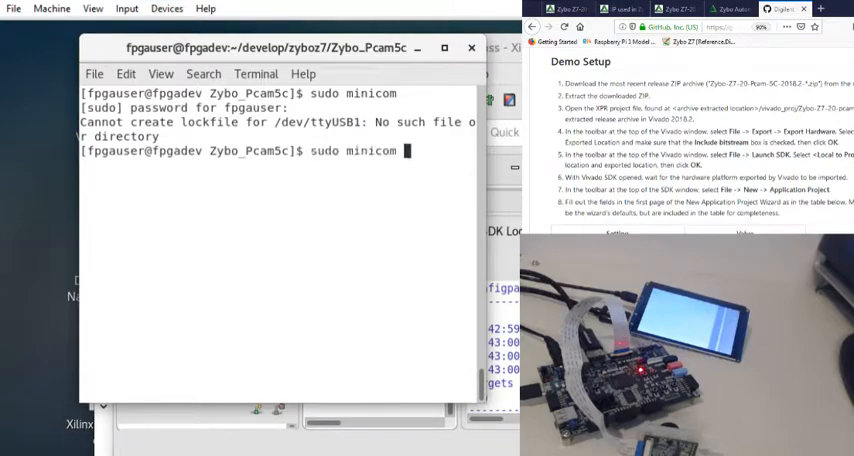
key("Return")
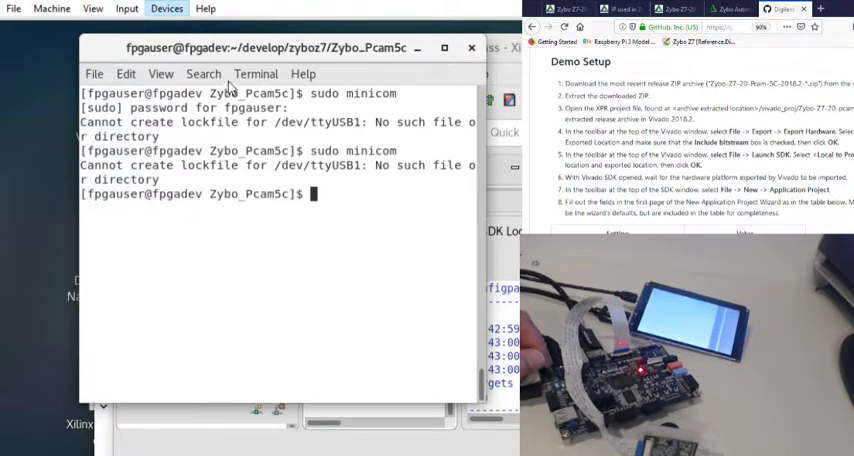
mouse_move(408, 166)
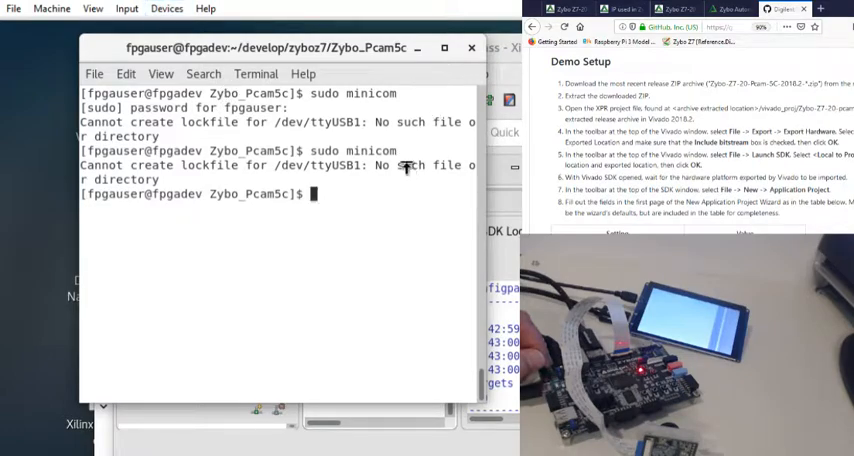
type("sudo minicom")
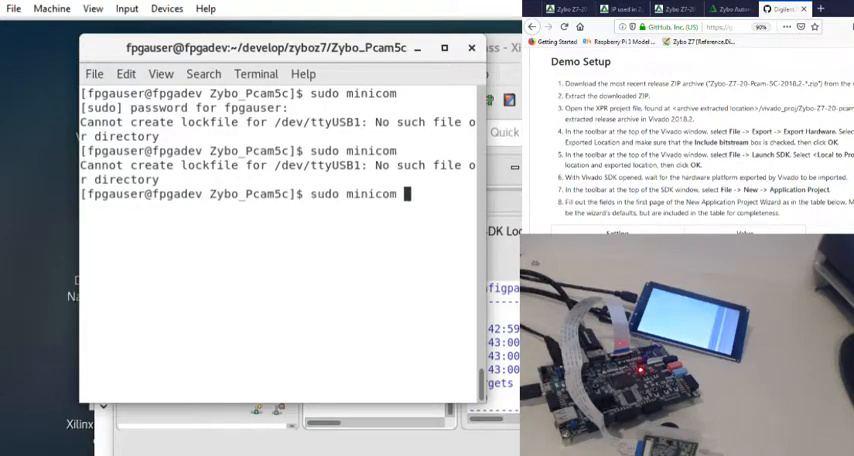
key("Return")
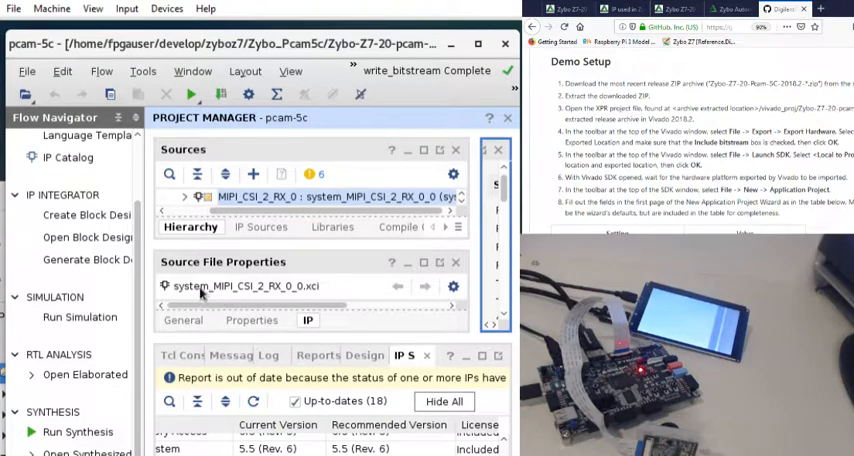
mouse_move(253, 298)
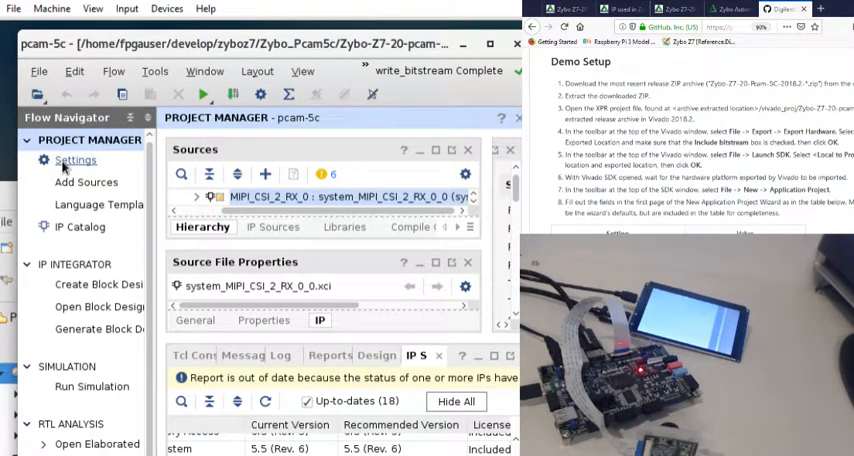
- Open Project Settings to confirm the Zybo Z7-10 (xc7z010clg400-1) device on the General page
left_click(77, 160)
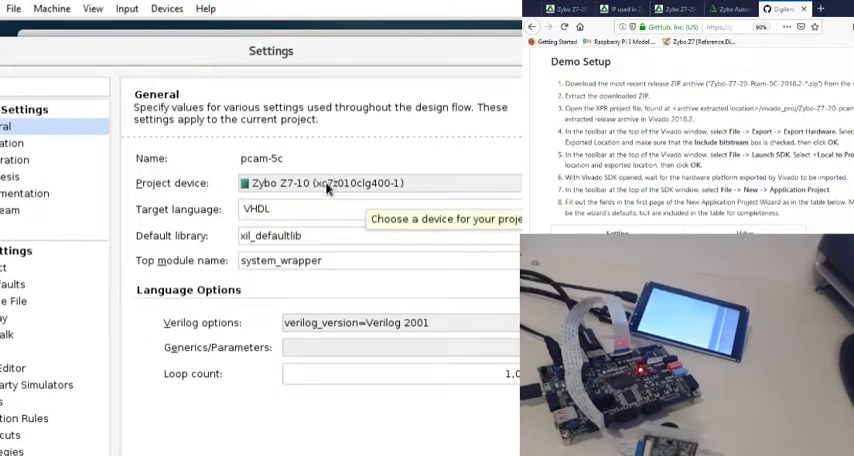
mouse_move(364, 50)
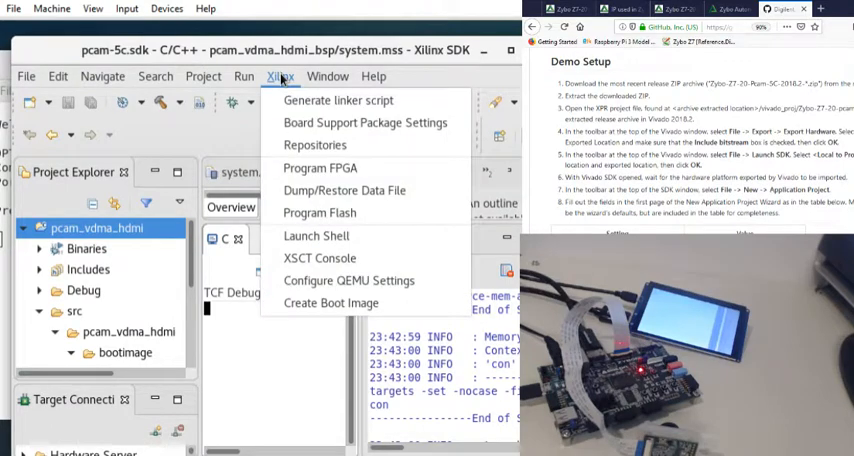
mouse_move(319, 167)
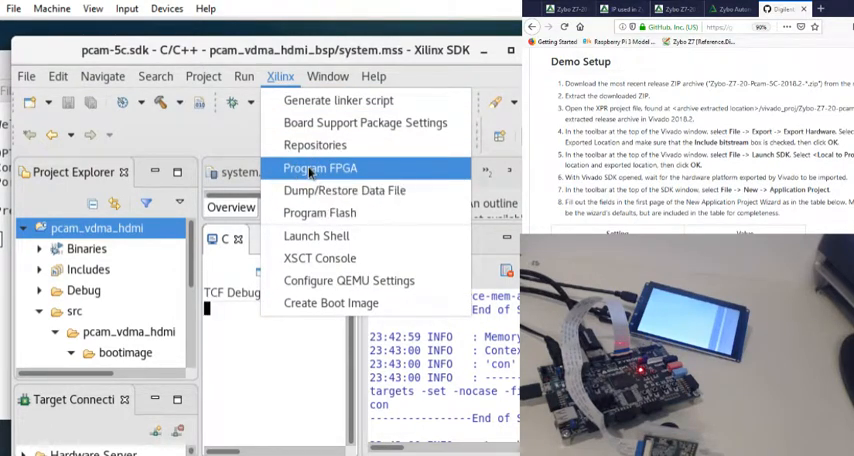
- Program the FPGA and scroll the SDK Log to confirm configuration
left_click(319, 168)
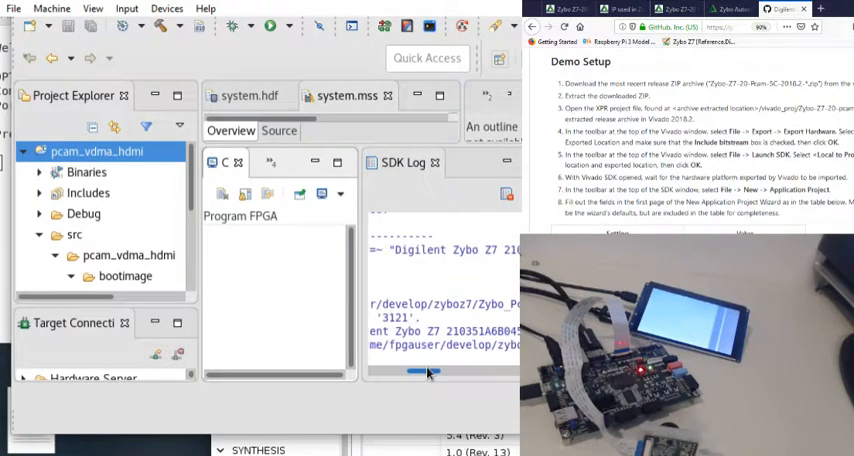
scroll("right", 3)
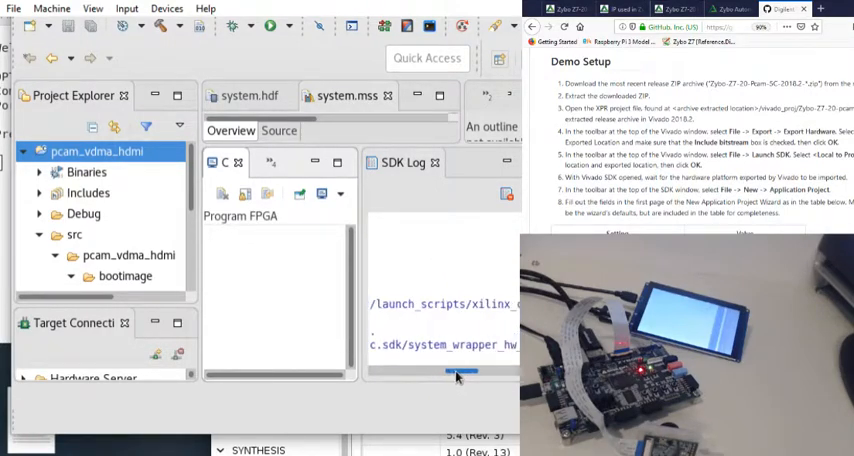
scroll("right", 3)
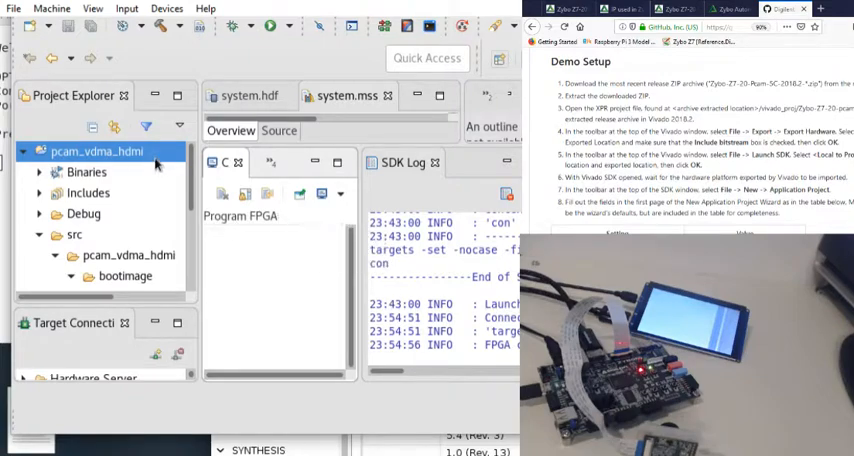
mouse_move(67, 135)
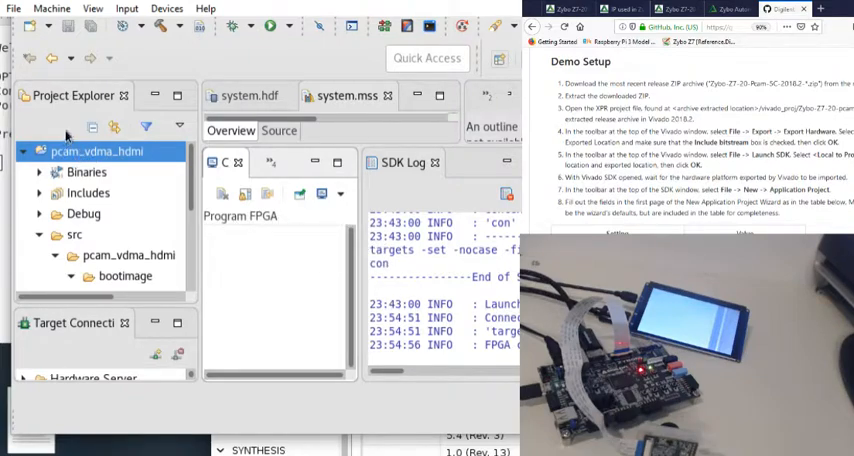
- Launch pcam_vdma_hdmi on system hardware from Debug As and confirm the relaunch
left_click(96, 151)
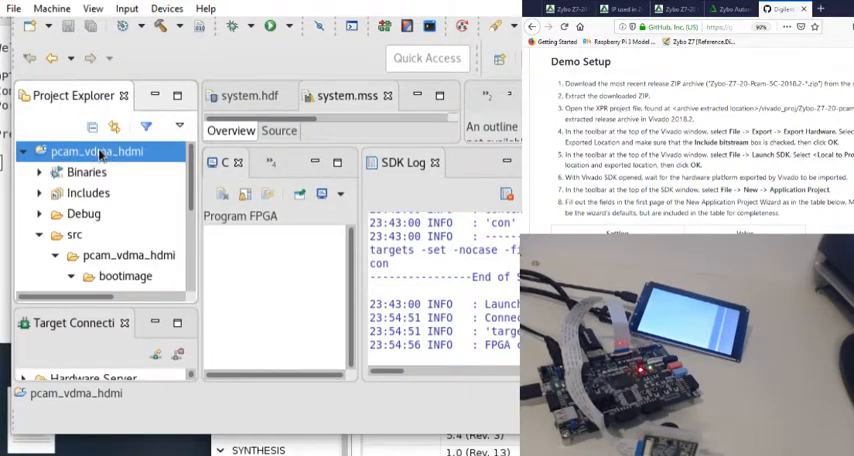
right_click(97, 151)
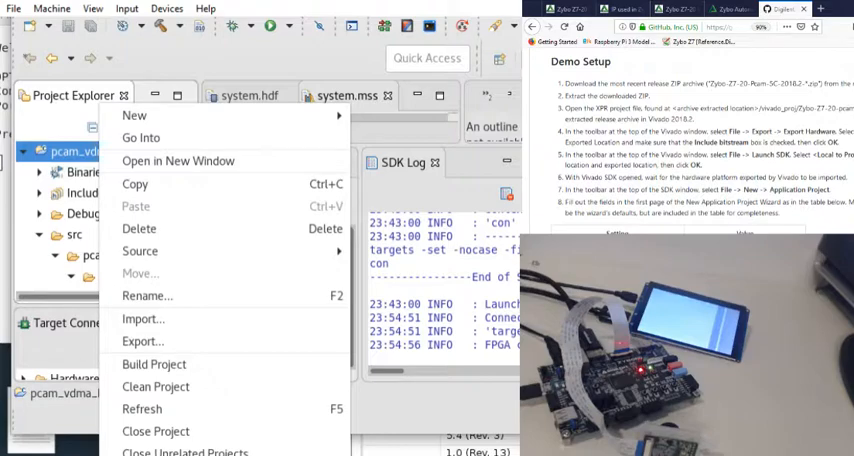
left_click(154, 364)
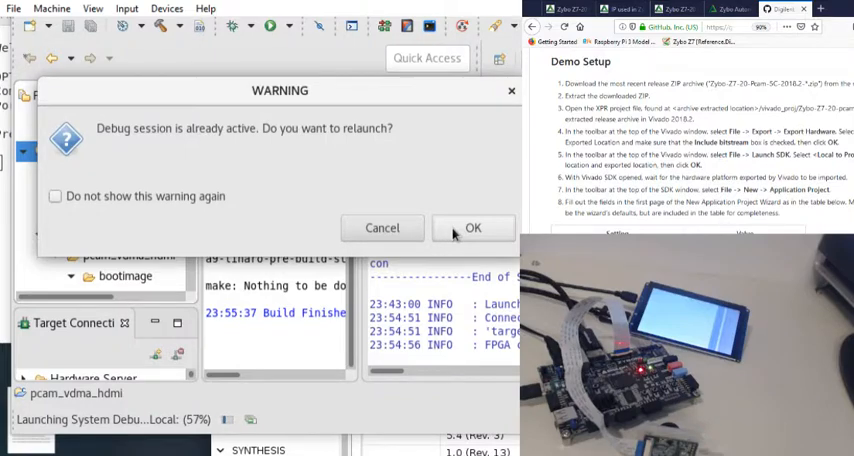
left_click(473, 228)
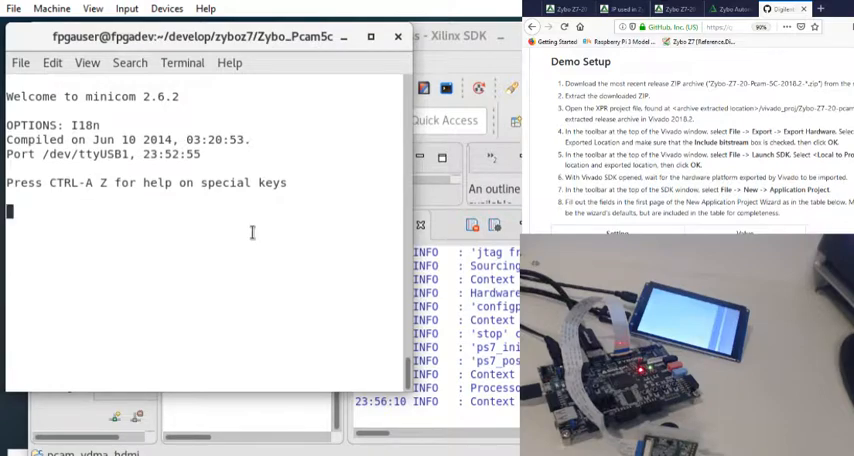
mouse_move(258, 392)
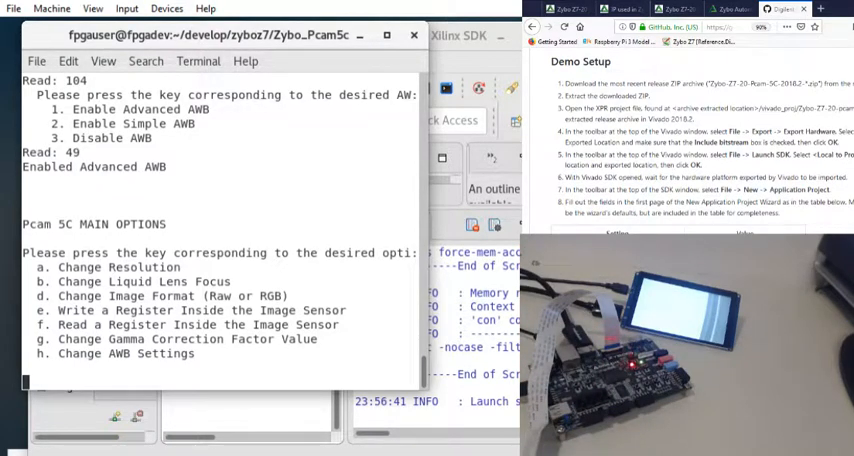
mouse_move(190, 180)
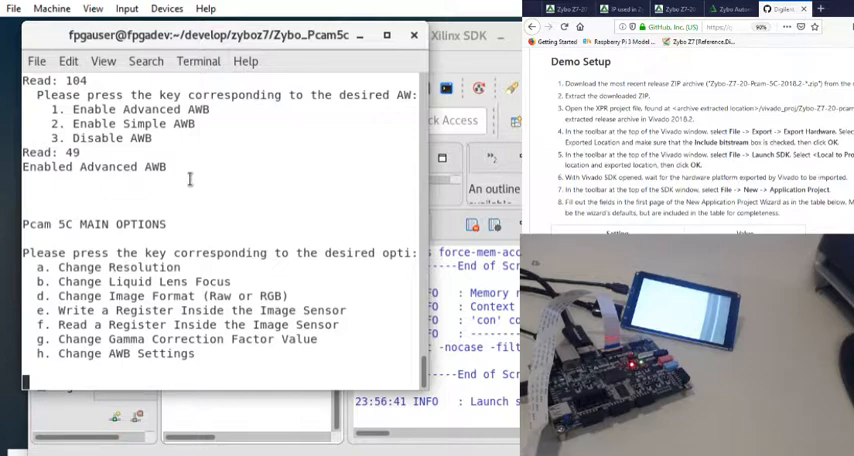